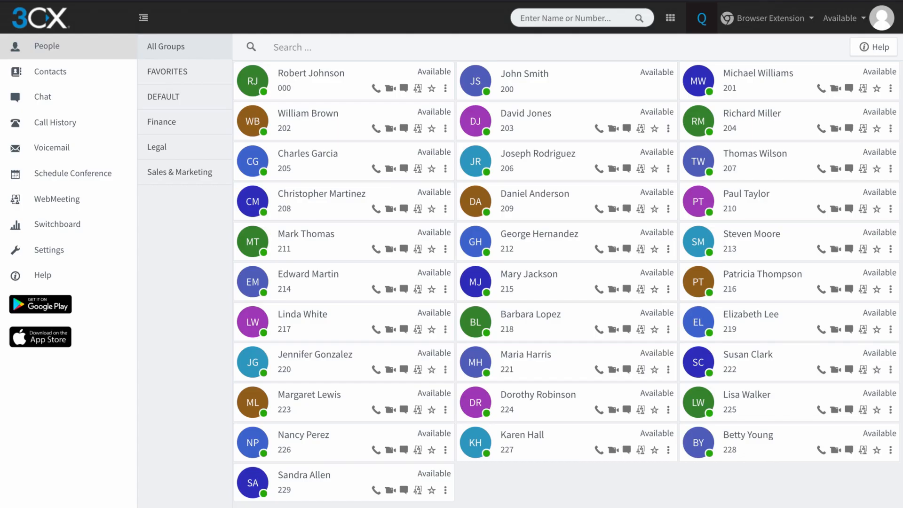
# Step: Bring up the New Conference form from Schedule Conference in the sidebar
pyautogui.click(46, 46)
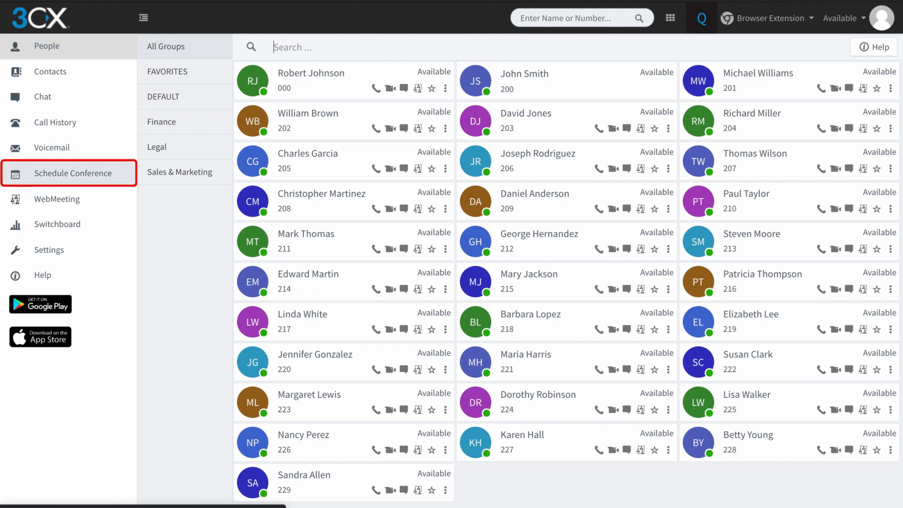
pyautogui.click(73, 173)
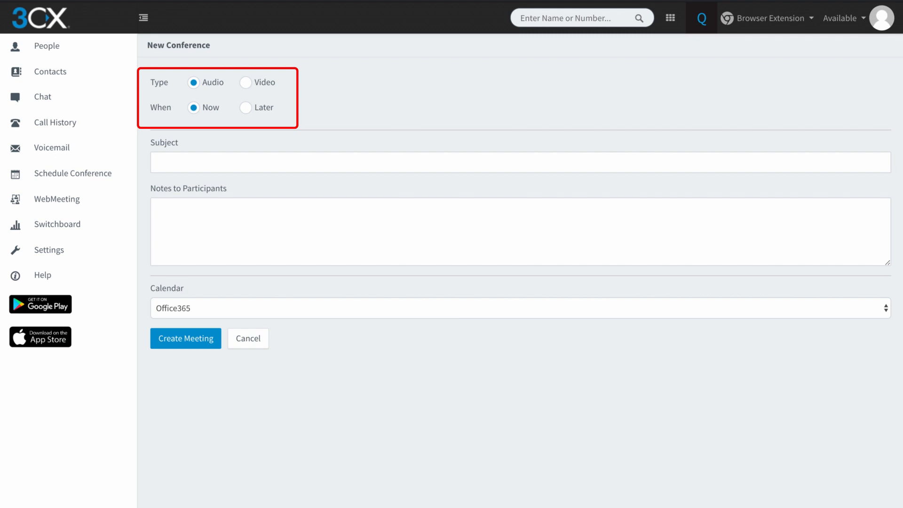
# Step: Enter 'Afternoon Call' as the subject and the same text in Notes to Participants
pyautogui.click(518, 162)
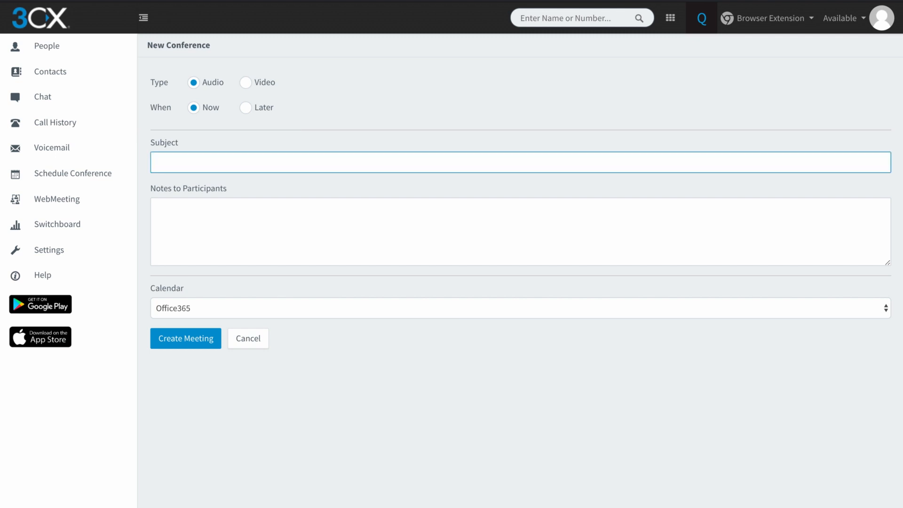
pyautogui.write('Afterno')
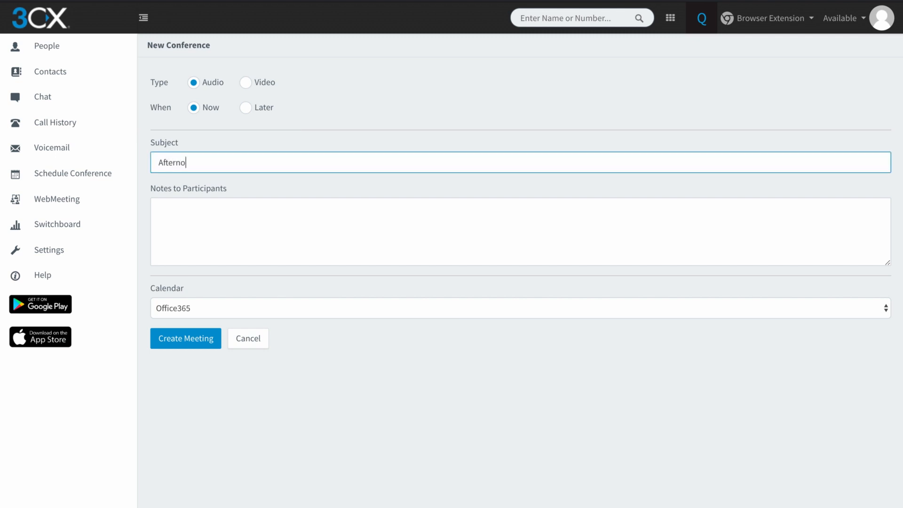
pyautogui.write('on')
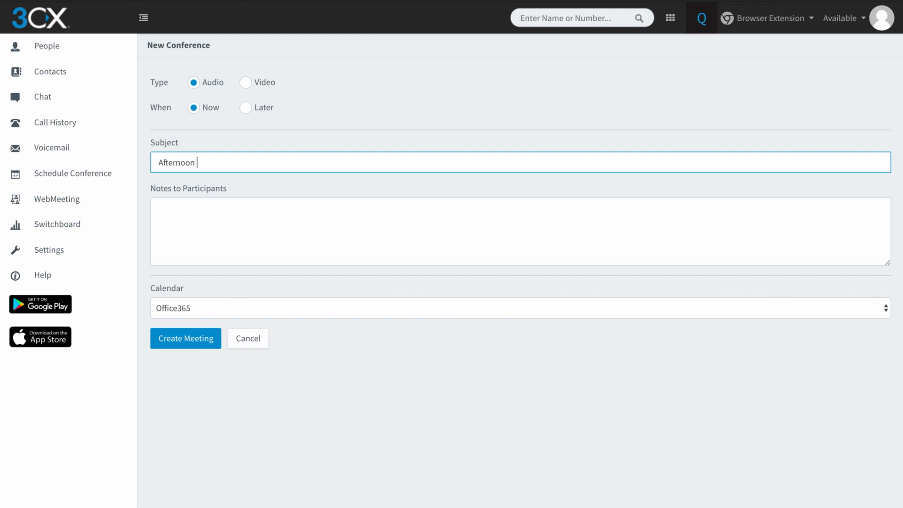
pyautogui.write('Call')
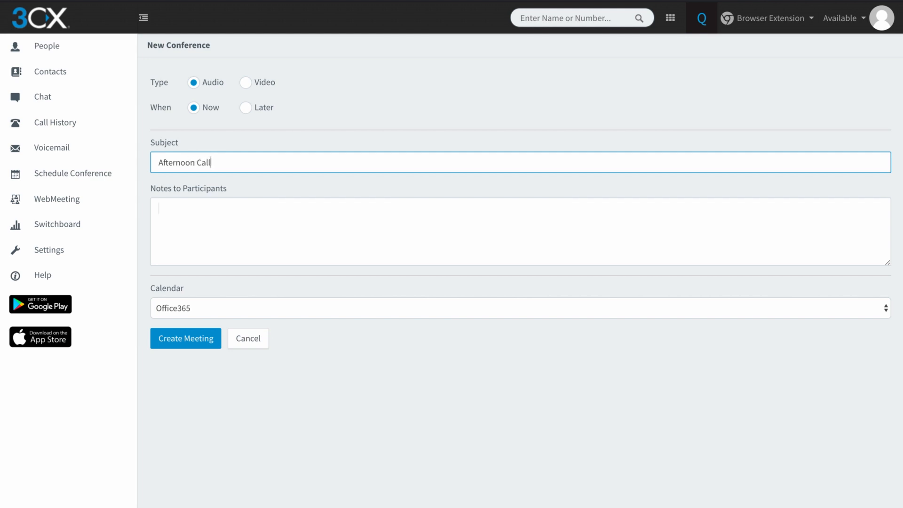
pyautogui.click(518, 232)
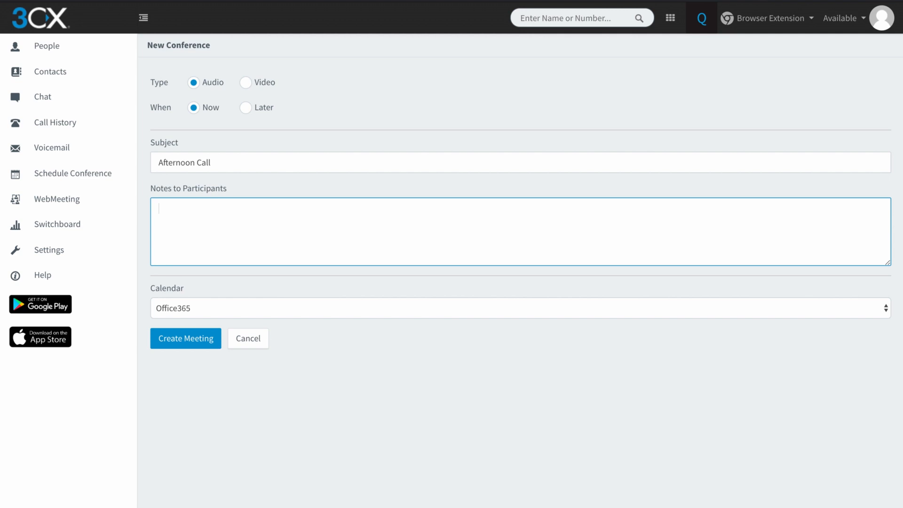
pyautogui.write('Afternoon Call')
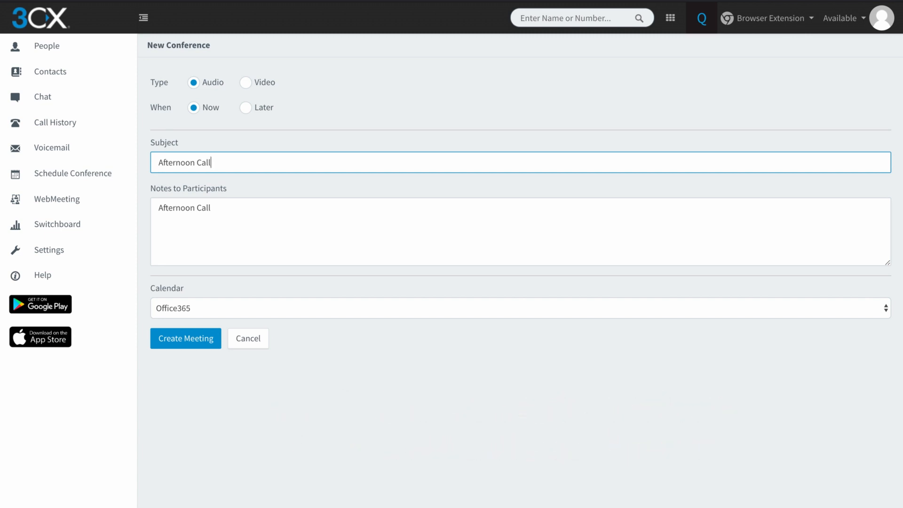
# Step: Review the calendar choices, keep Office365 and create the Afternoon Call meeting
pyautogui.click(518, 308)
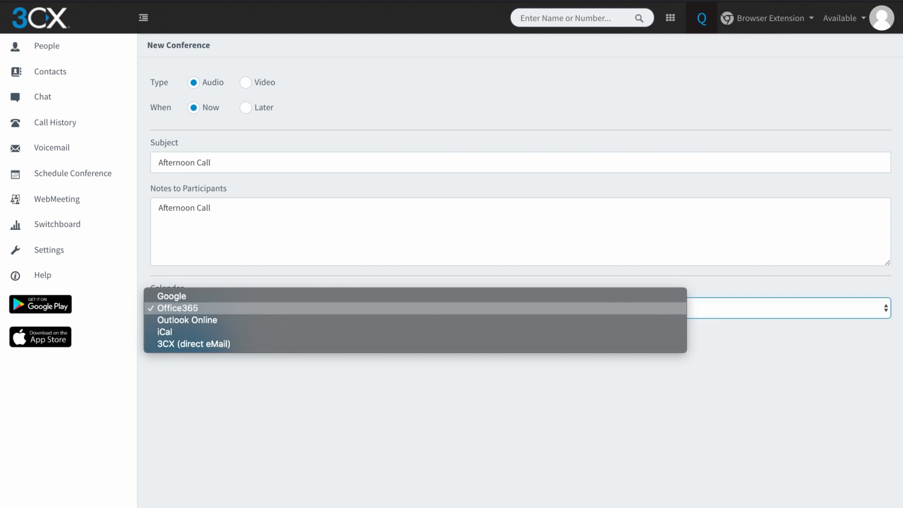
pyautogui.moveTo(186, 320)
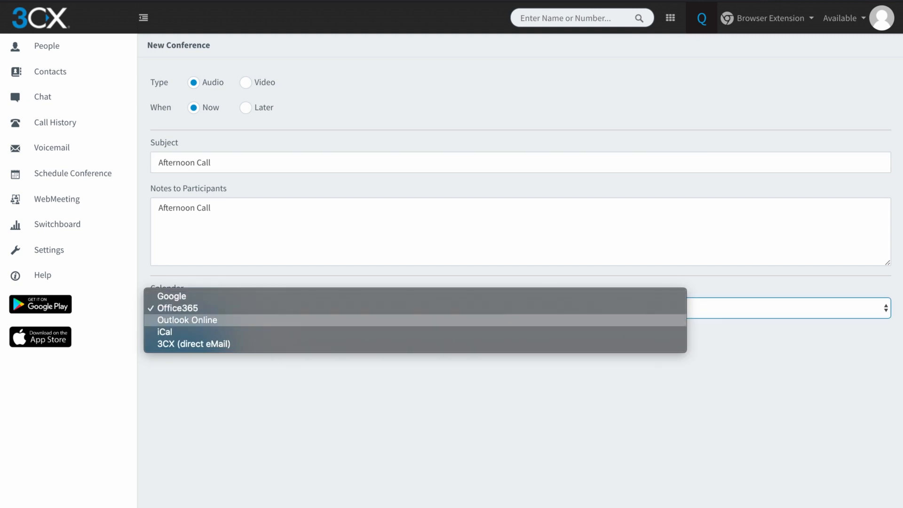
pyautogui.moveTo(173, 332)
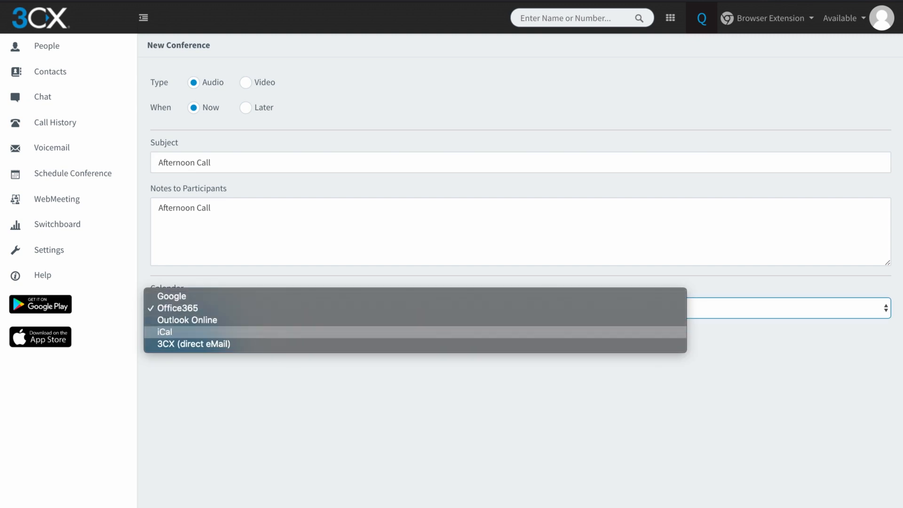
pyautogui.moveTo(193, 344)
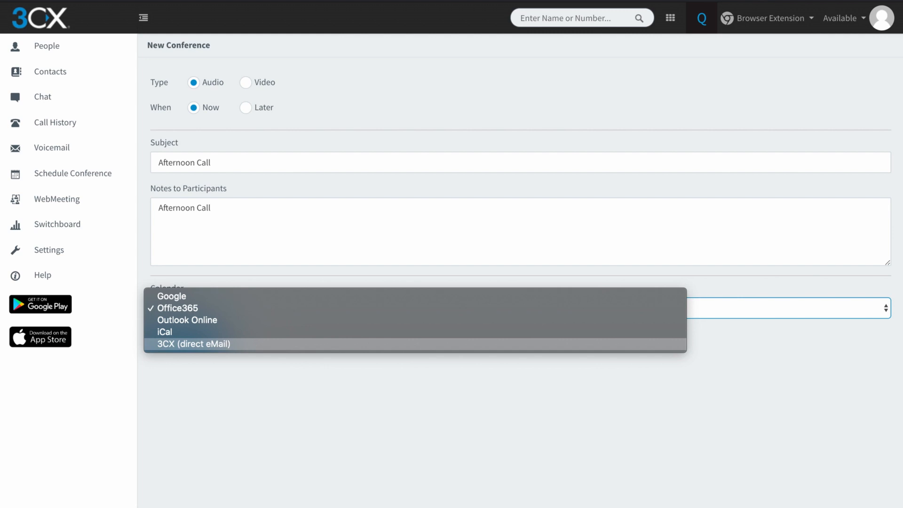
pyautogui.moveTo(193, 307)
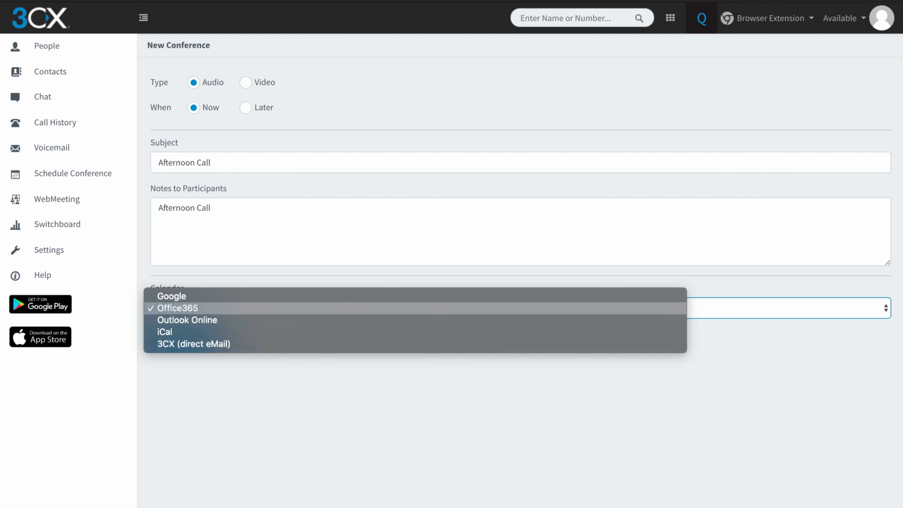
pyautogui.click(183, 308)
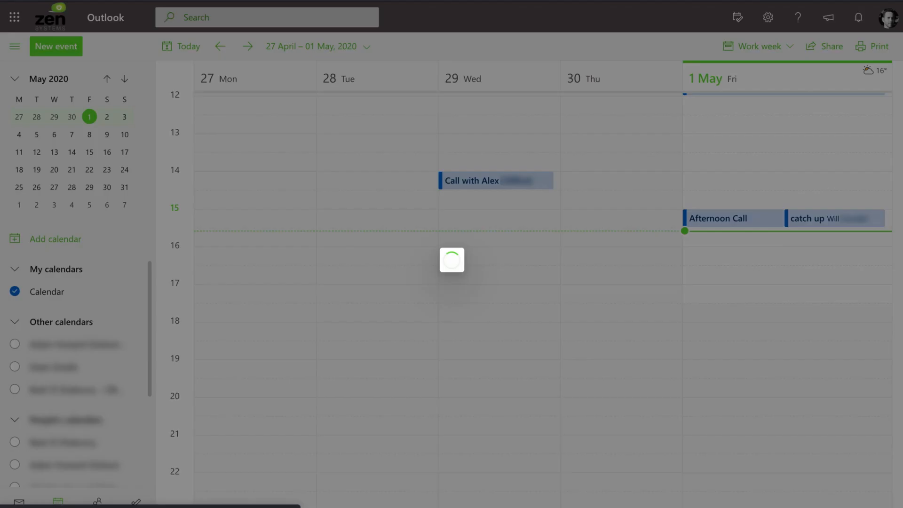
# Step: Save the Afternoon Call event in Outlook with its 3CX joining info and return to 3CX
pyautogui.click(730, 218)
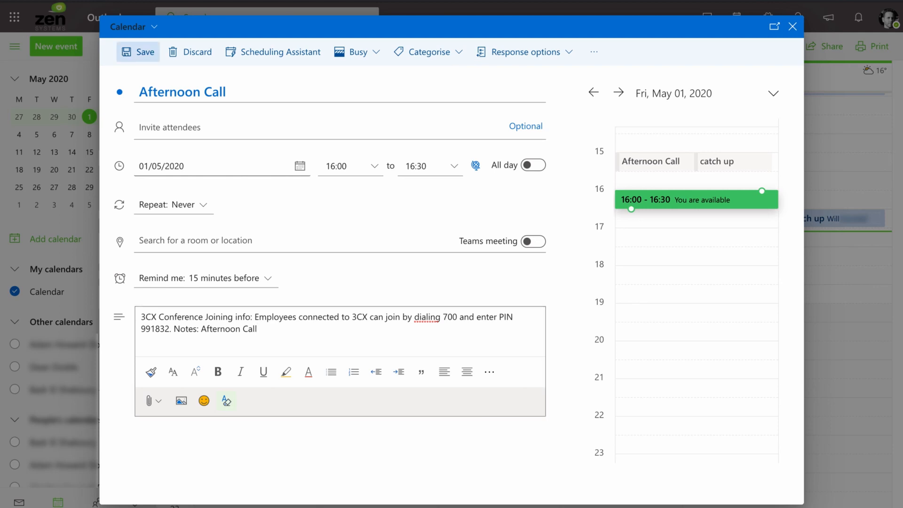
pyautogui.click(139, 52)
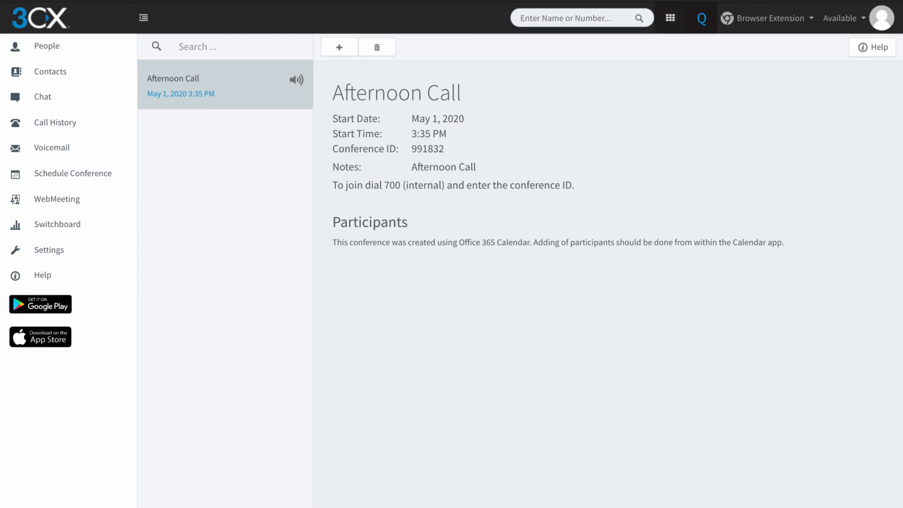
pyautogui.click(669, 17)
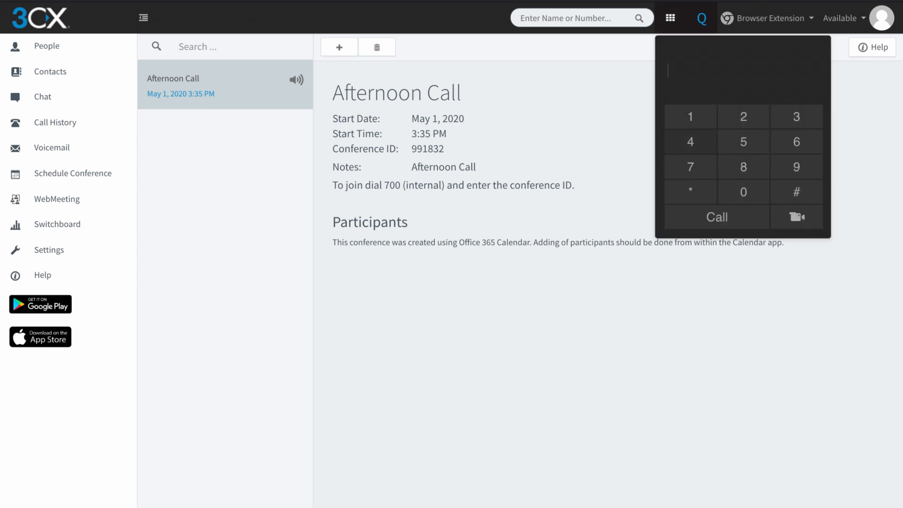
pyautogui.write('700')
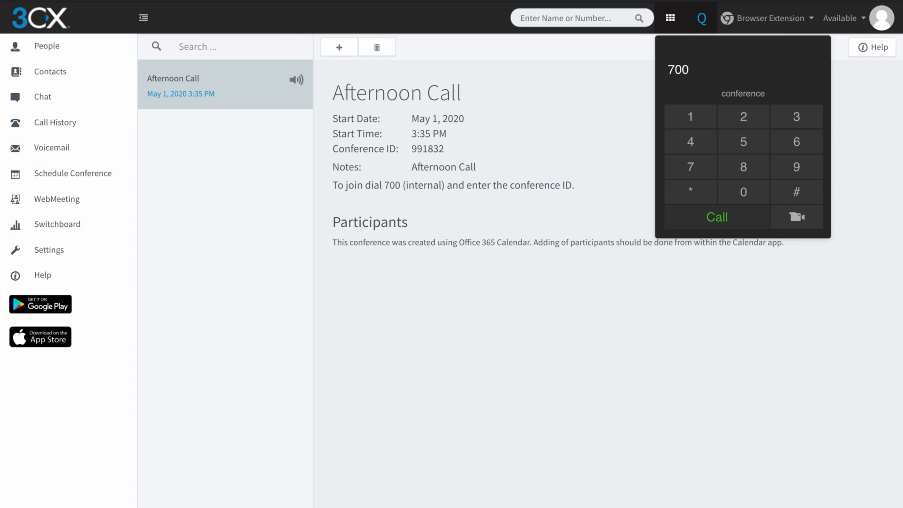
pyautogui.click(717, 218)
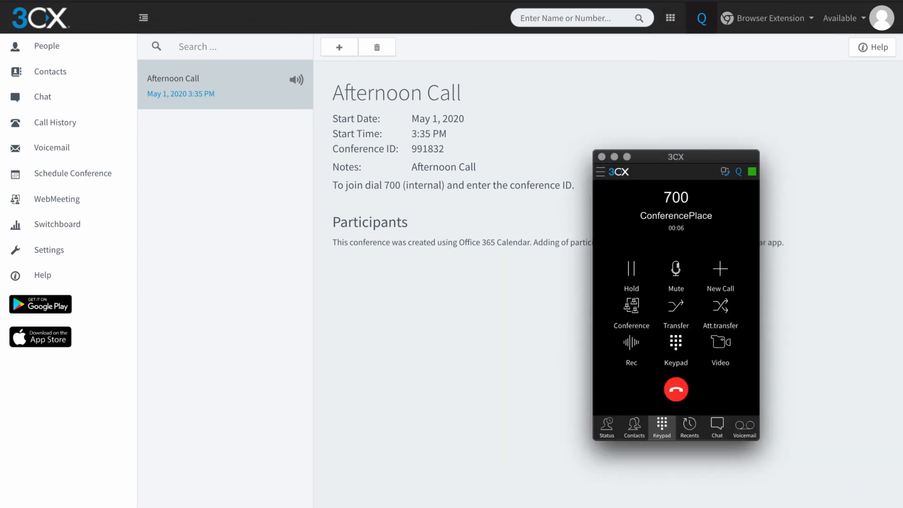
pyautogui.click(676, 345)
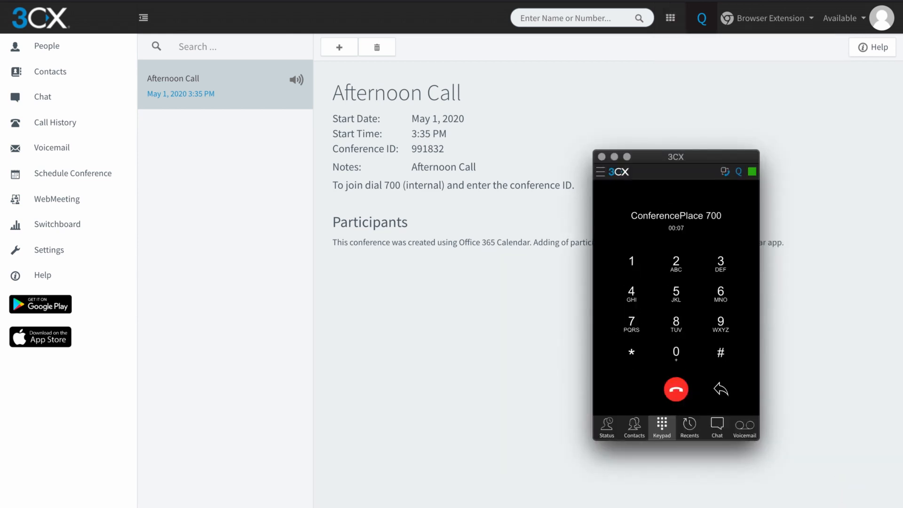
pyautogui.click(719, 324)
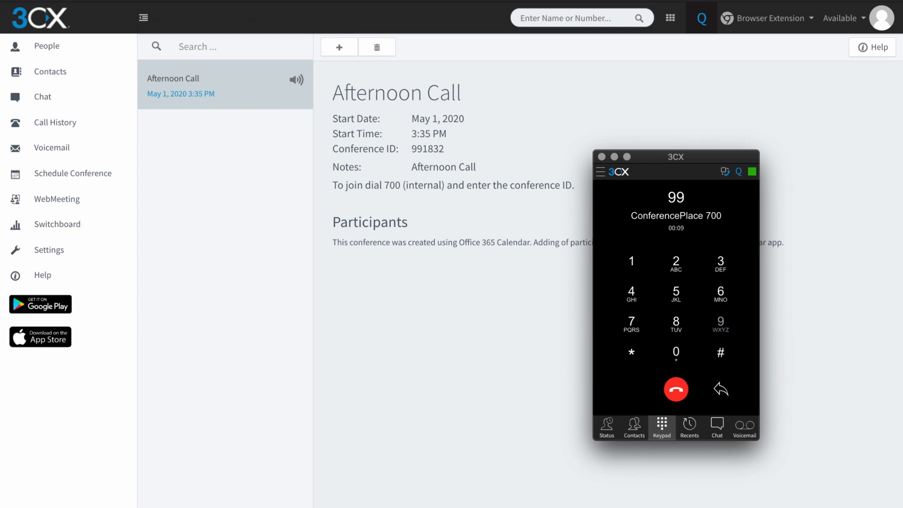
pyautogui.click(631, 260)
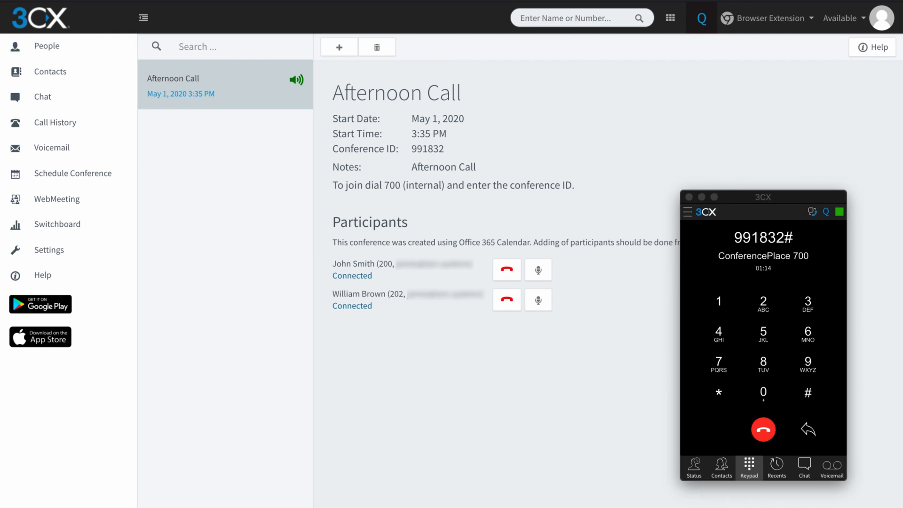
# Step: Mute then unmute the first participant and redial the dropped second participant
pyautogui.click(538, 270)
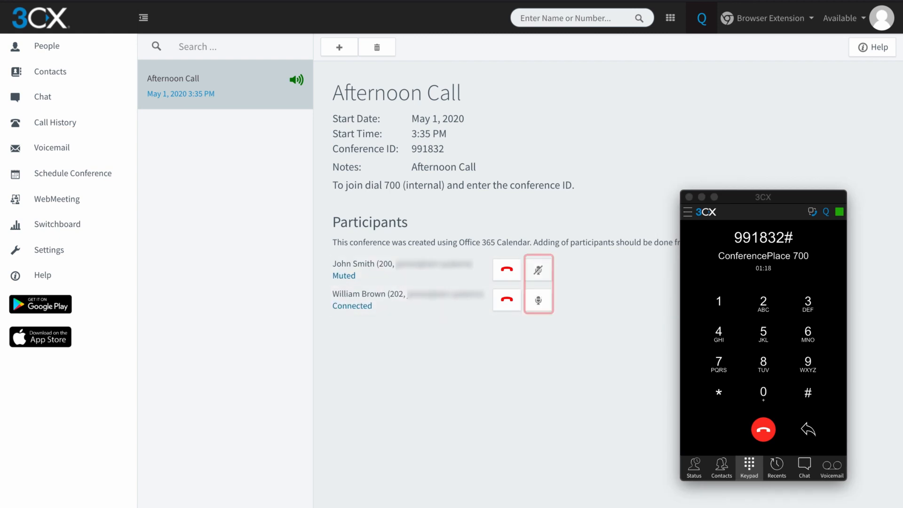
pyautogui.click(538, 269)
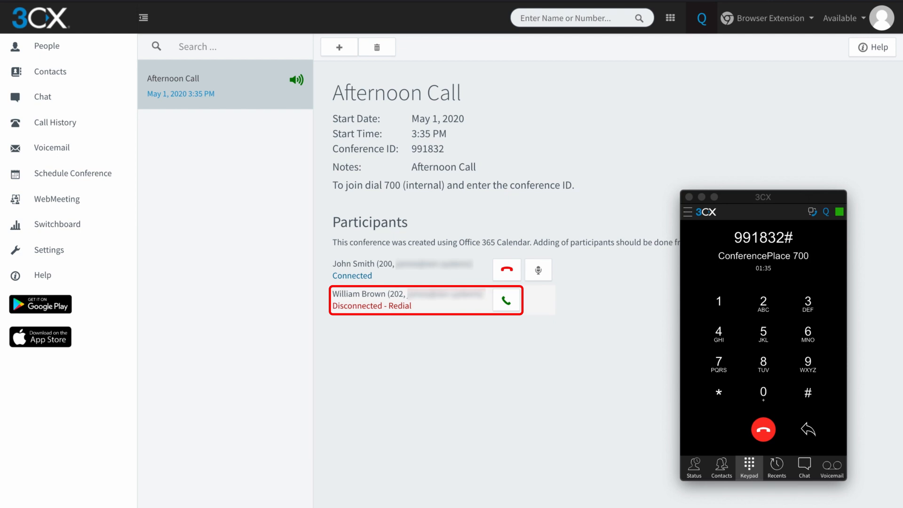
pyautogui.click(506, 299)
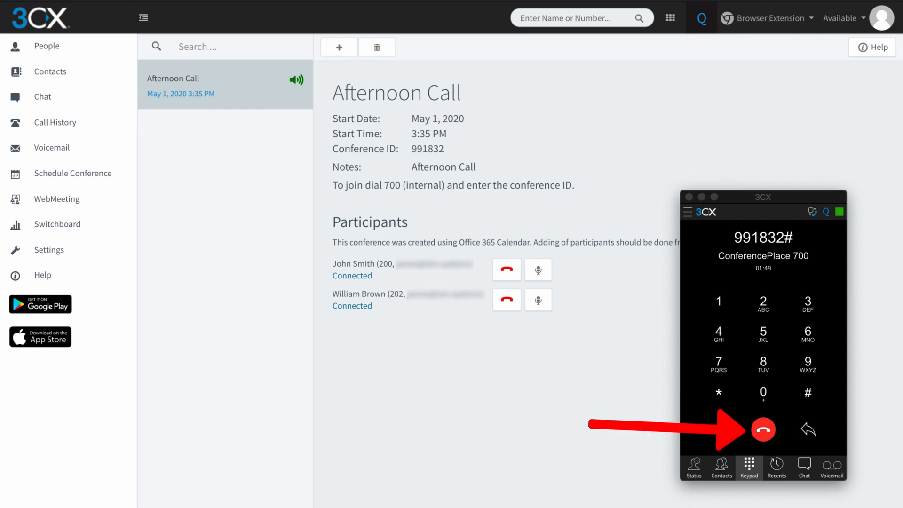
# Step: Hang up, disconnect the remaining participant, and start a new conference
pyautogui.click(762, 429)
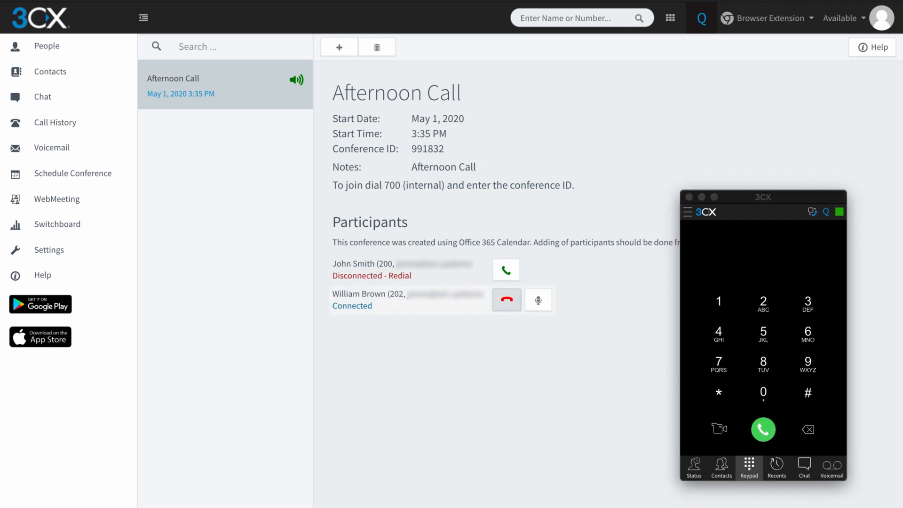
pyautogui.click(506, 299)
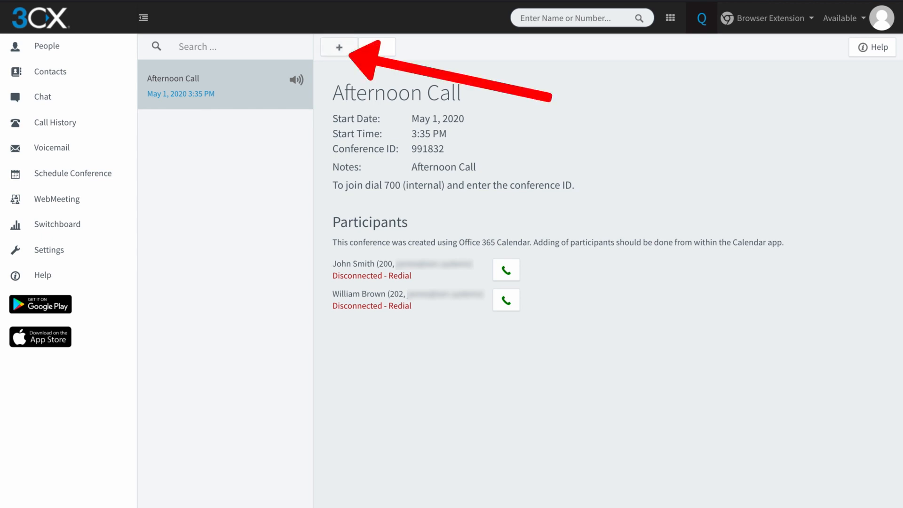
pyautogui.click(339, 47)
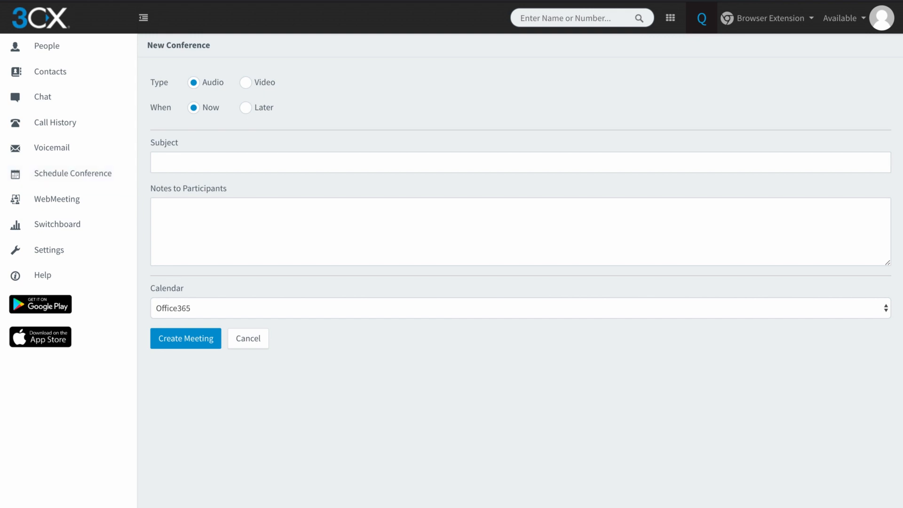
# Step: Schedule the conference for later on 2 May, moving the start hour later and keeping PM
pyautogui.click(245, 107)
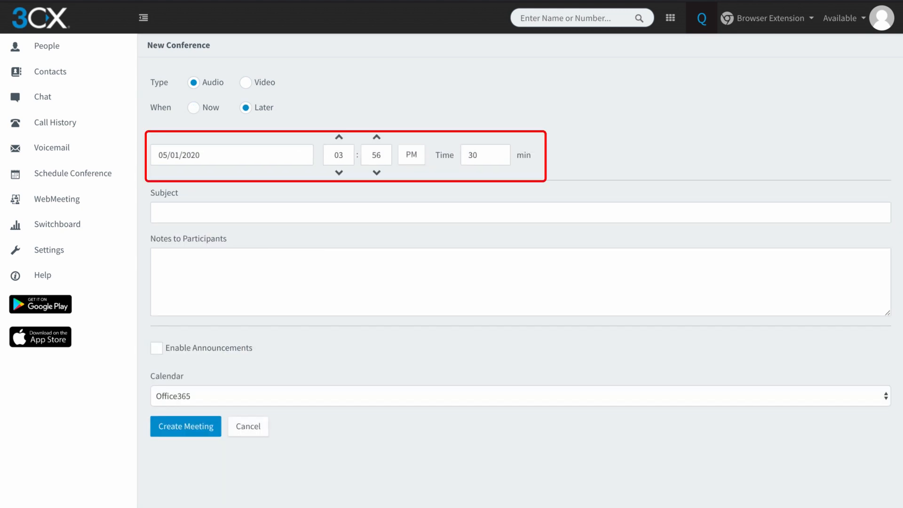
pyautogui.click(231, 154)
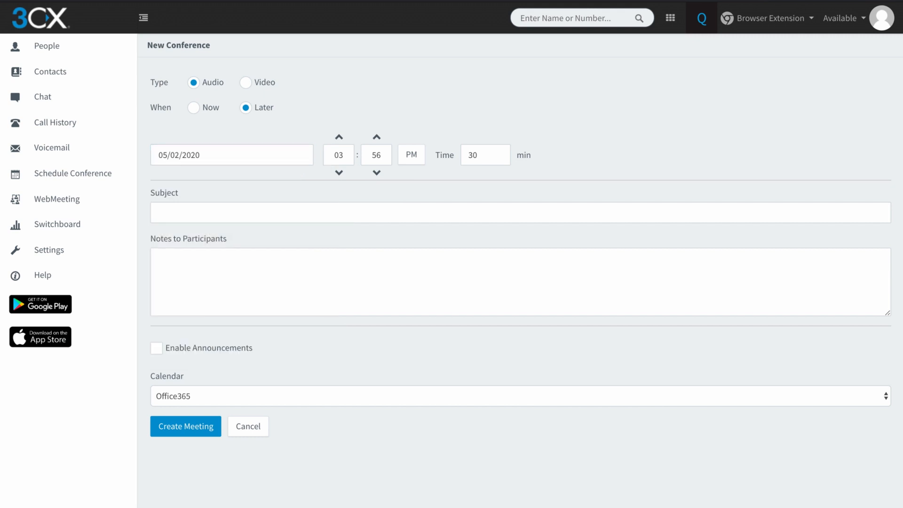
pyautogui.click(338, 137)
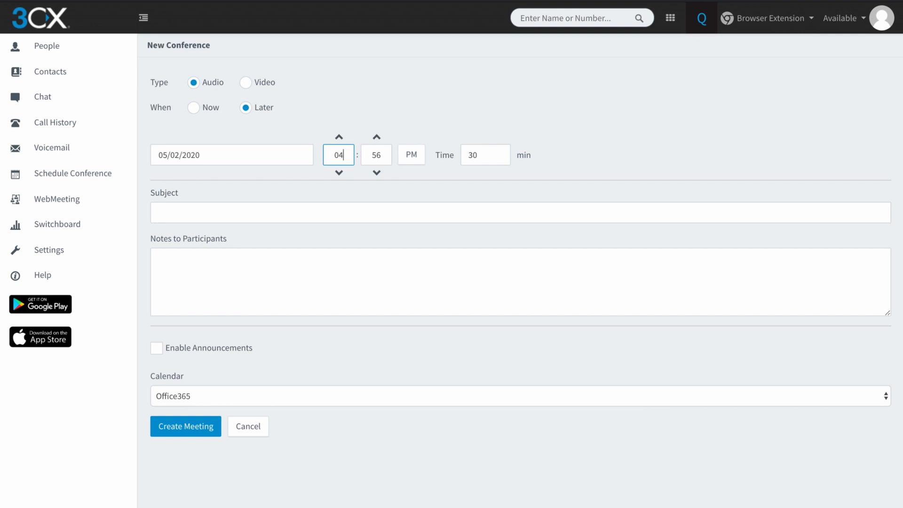
pyautogui.click(375, 154)
pyautogui.write('00')
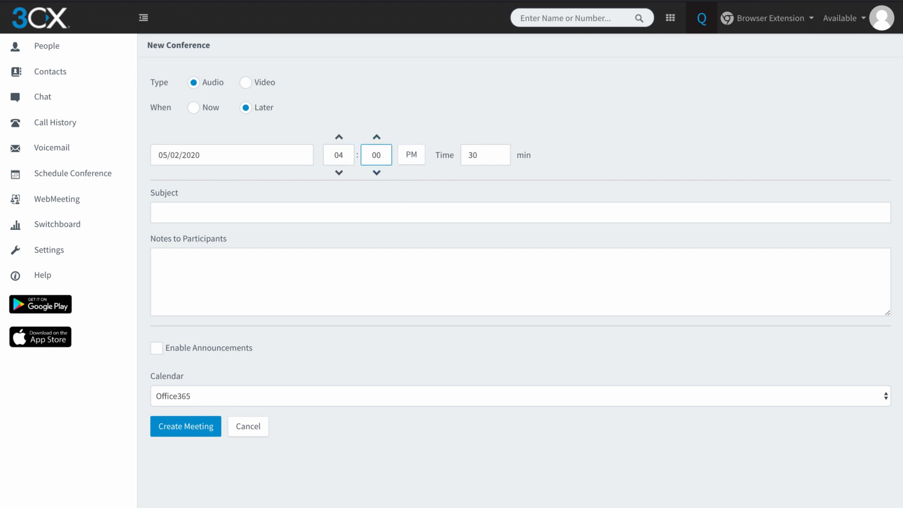
pyautogui.click(376, 137)
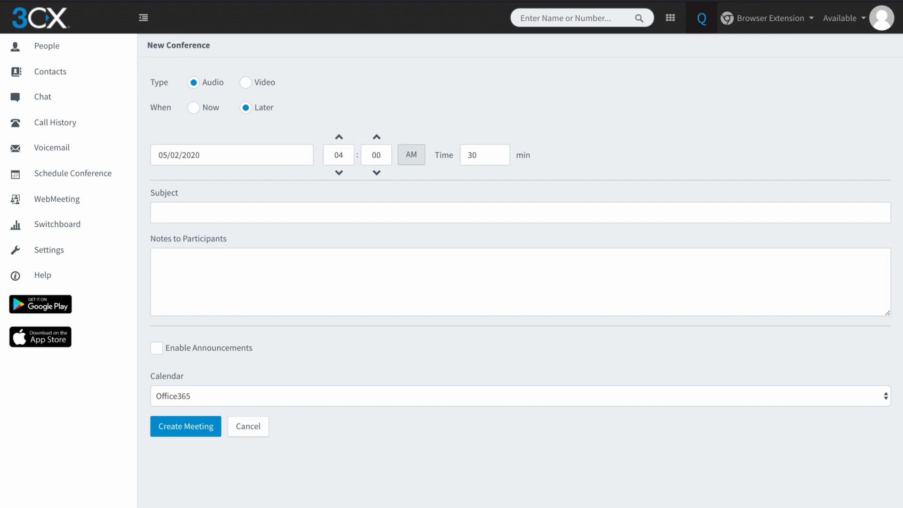
pyautogui.click(411, 154)
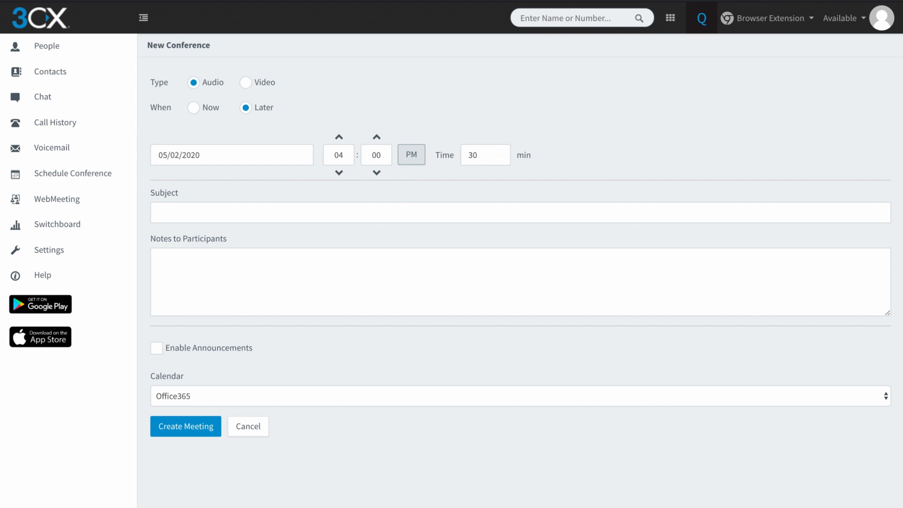
# Step: Title it 'Evening Call', enable announcements, keep Office365 and create the meeting
pyautogui.write('Ev')
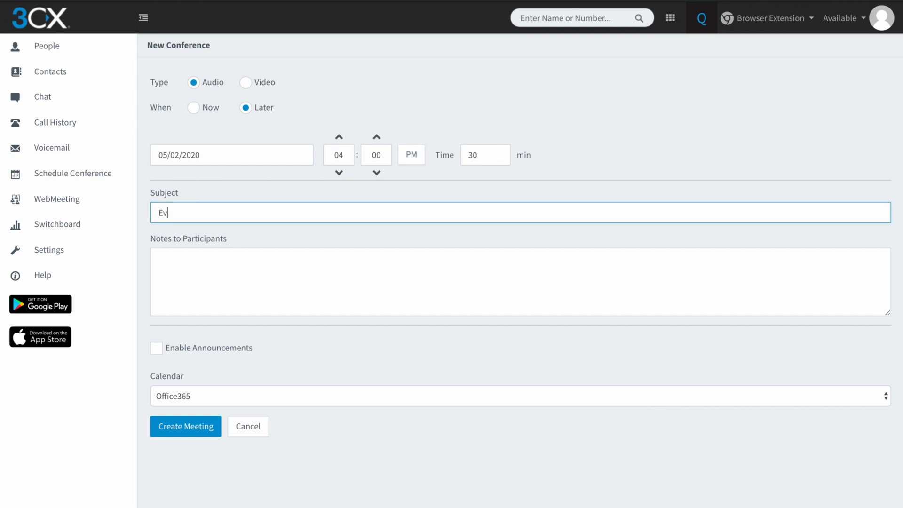
pyautogui.write('Evening C')
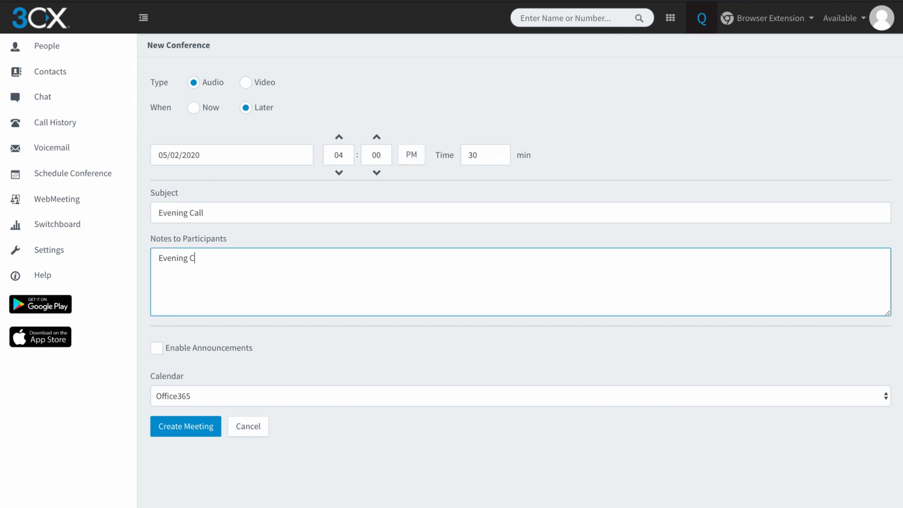
pyautogui.write('all')
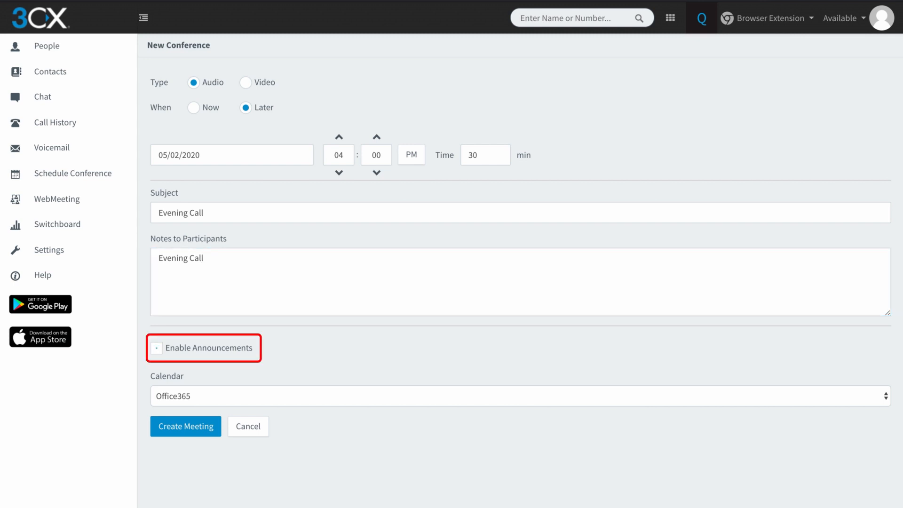
pyautogui.click(157, 348)
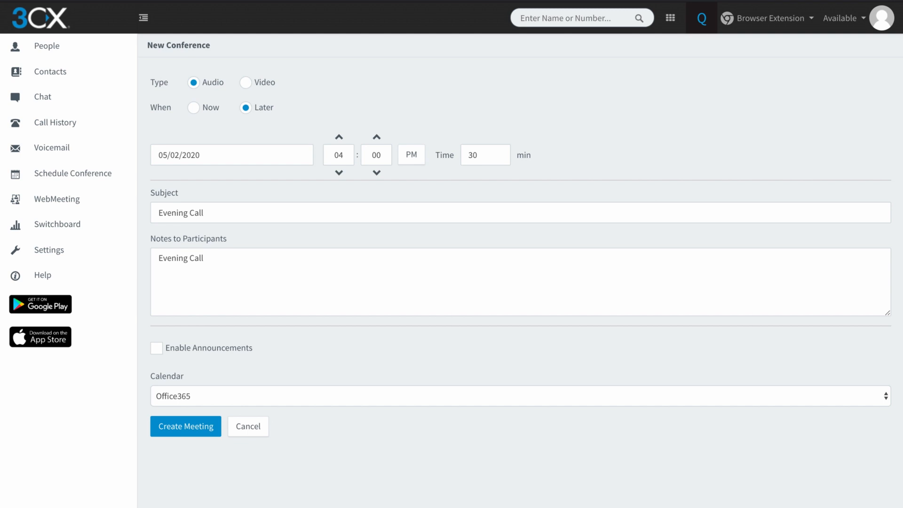
pyautogui.click(156, 348)
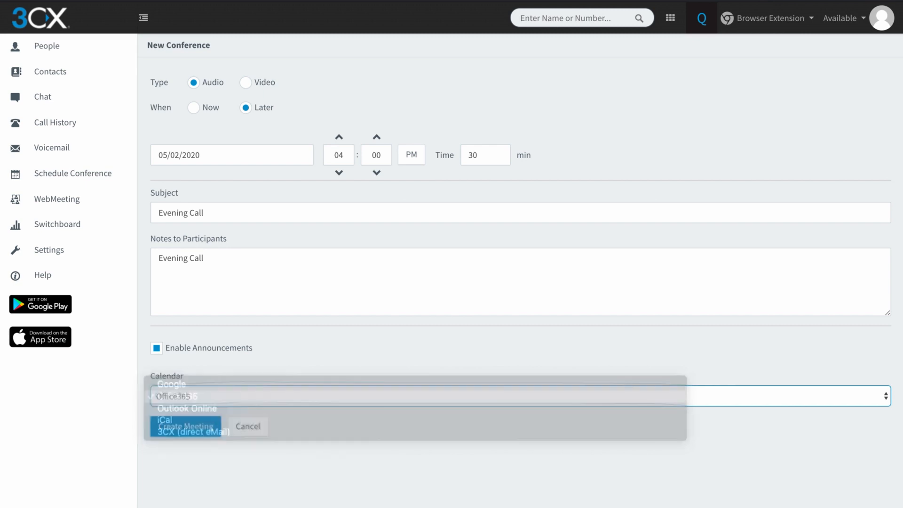
pyautogui.click(173, 396)
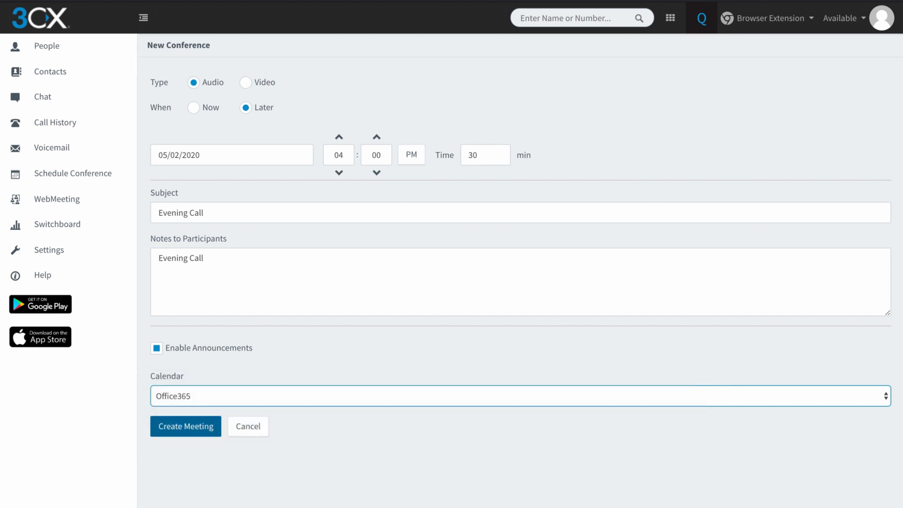
pyautogui.click(185, 426)
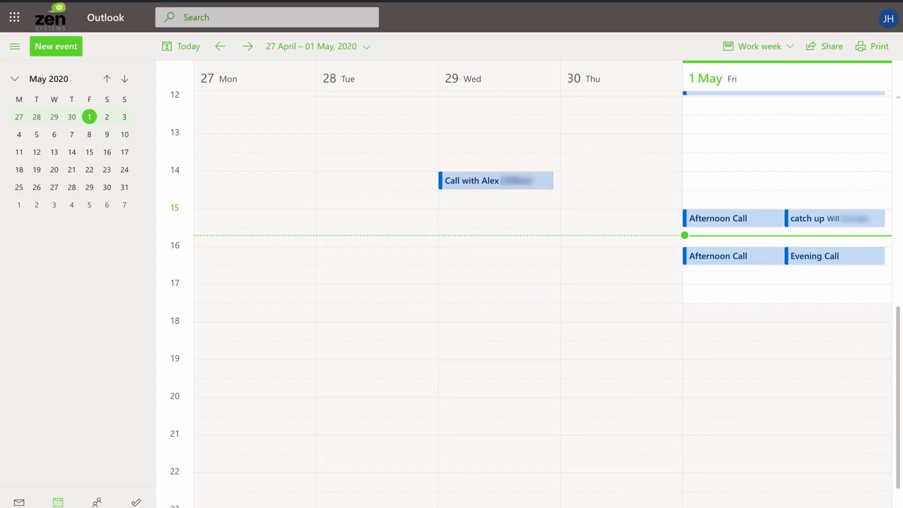
# Step: Locate the Evening Call event on 1 May in the Outlook calendar and bring up its details
pyautogui.click(14, 46)
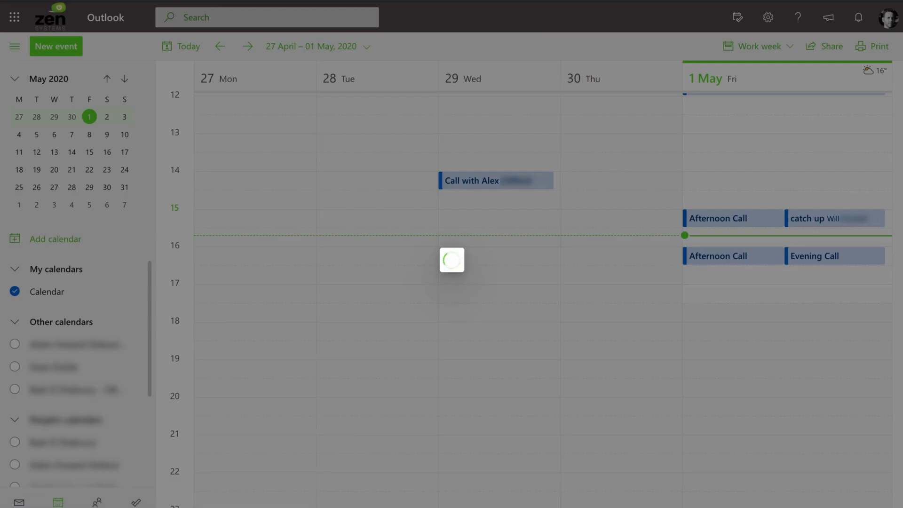
pyautogui.click(815, 255)
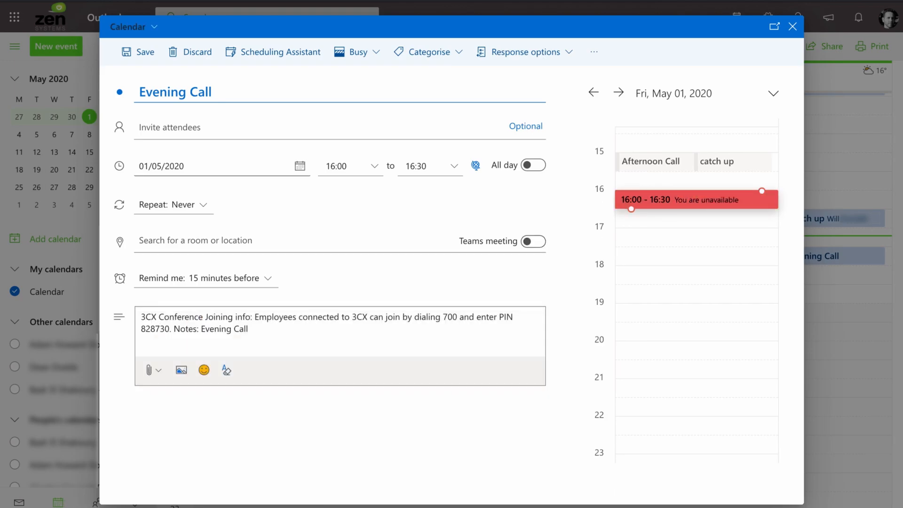
pyautogui.click(213, 91)
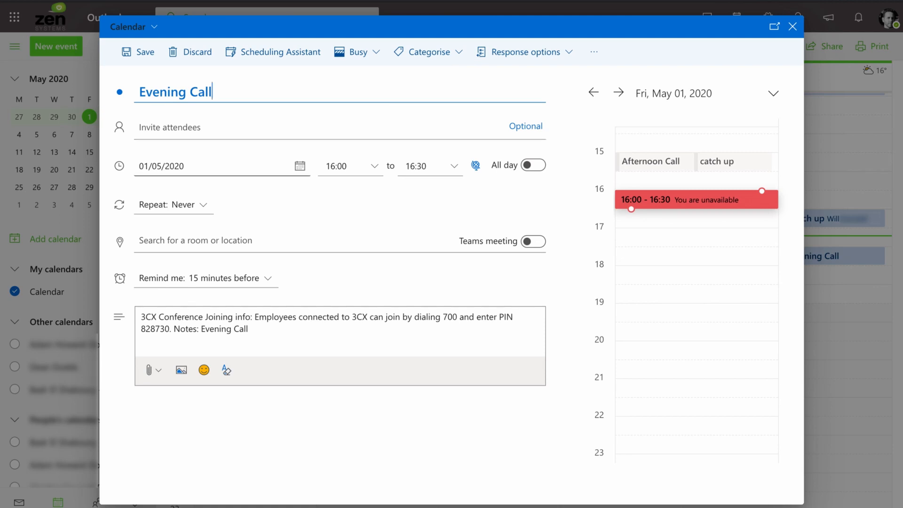
# Step: Move the event to 2 May 2020, keeping 16:00–16:30, and save it
pyautogui.click(299, 165)
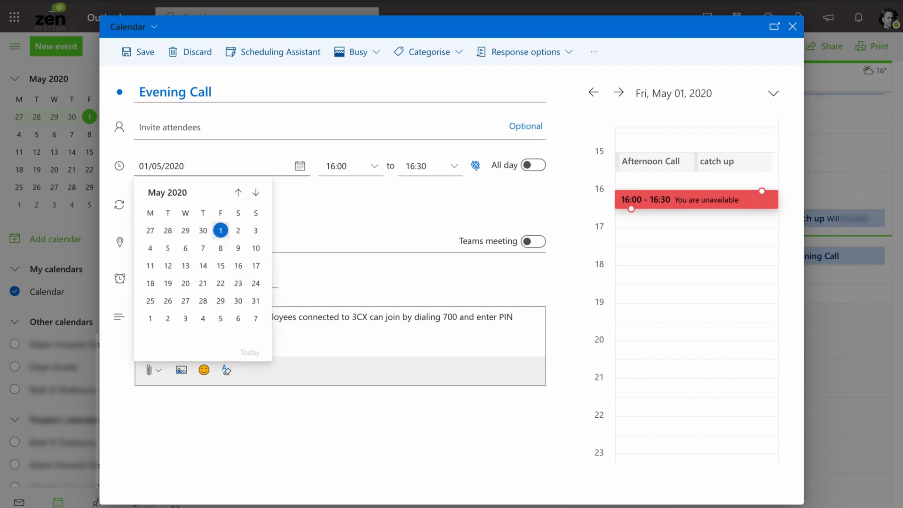
pyautogui.click(237, 230)
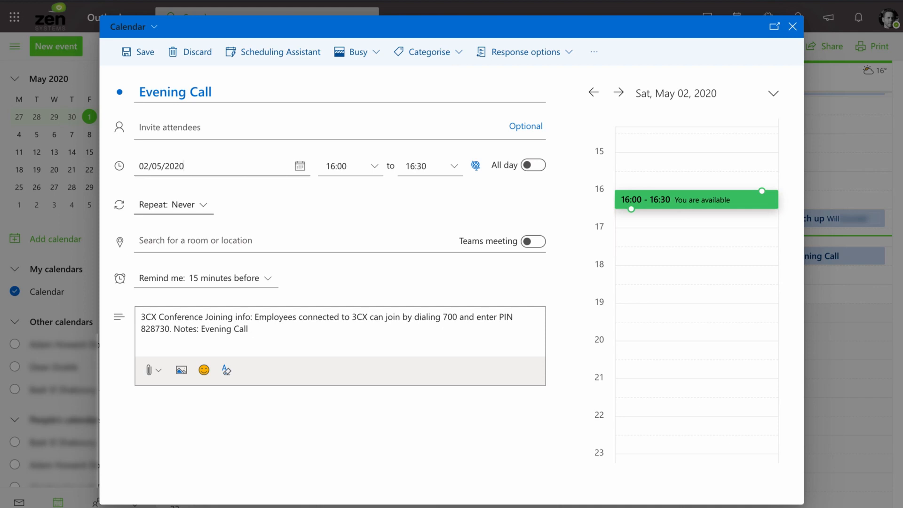
pyautogui.click(340, 345)
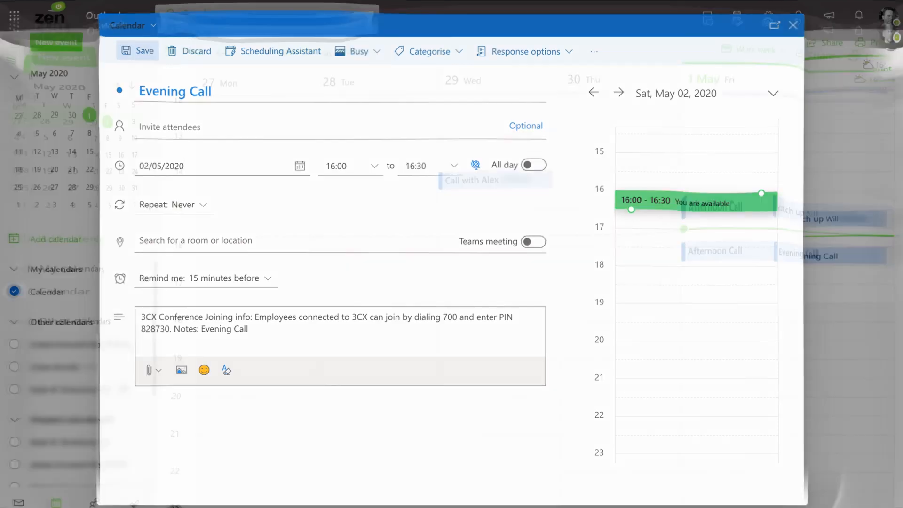
pyautogui.click(136, 51)
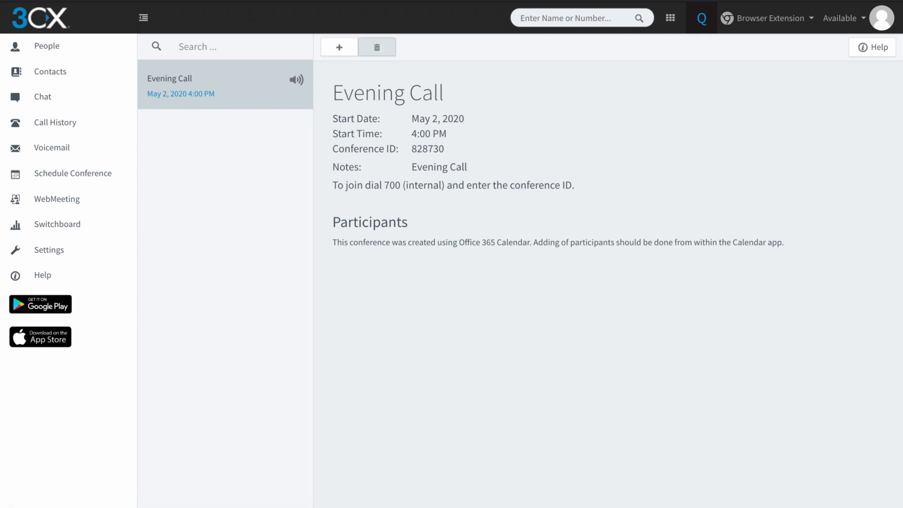
# Step: Delete the Evening Call conference and confirm the deletion with OK
pyautogui.click(376, 47)
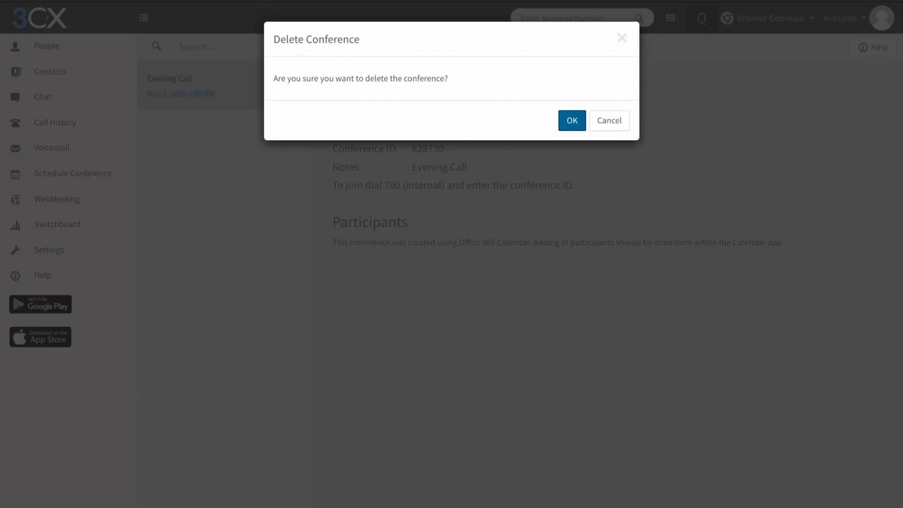
pyautogui.click(571, 121)
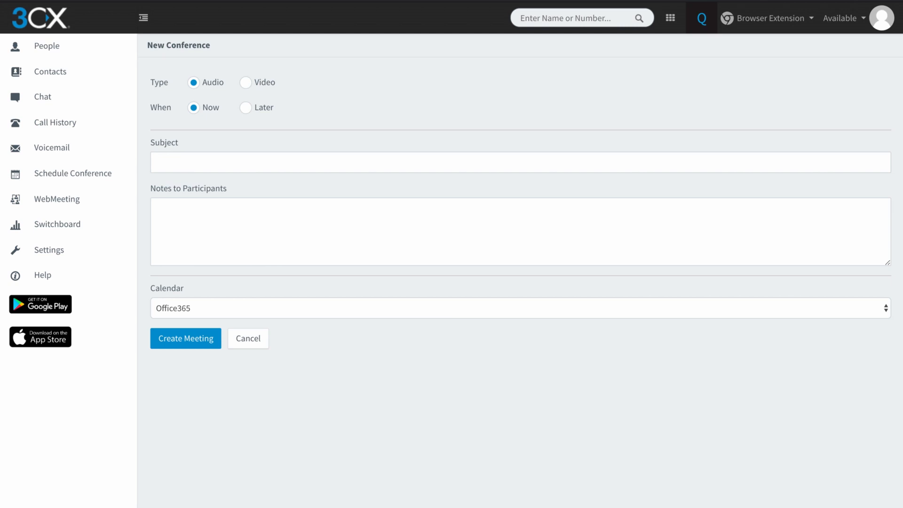
# Step: Schedule for later on 05/02/2020 at 4:00 PM, subject and notes 'Evening Call', announcements enabled
pyautogui.click(245, 107)
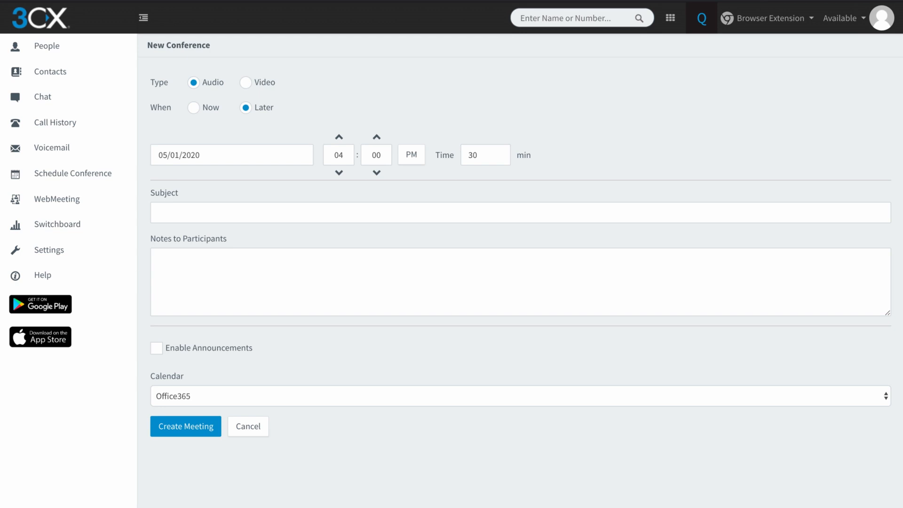
pyautogui.click(231, 154)
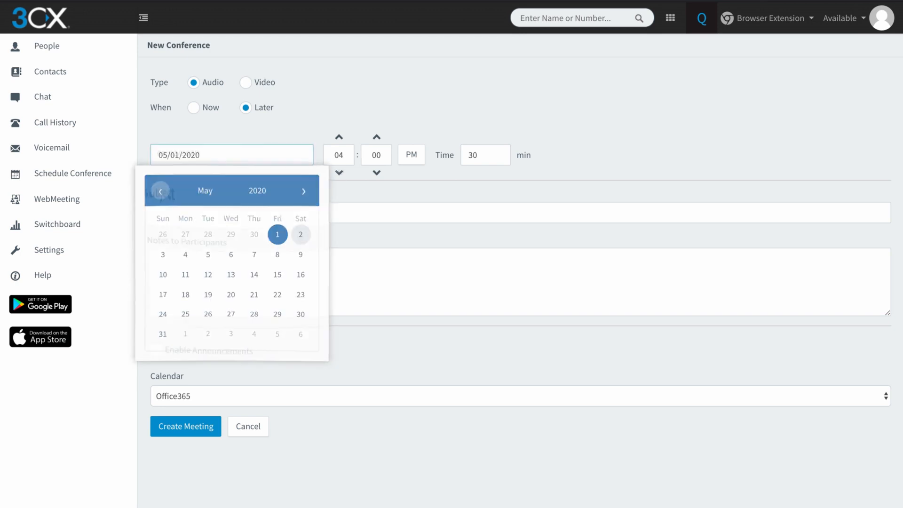
pyautogui.click(300, 234)
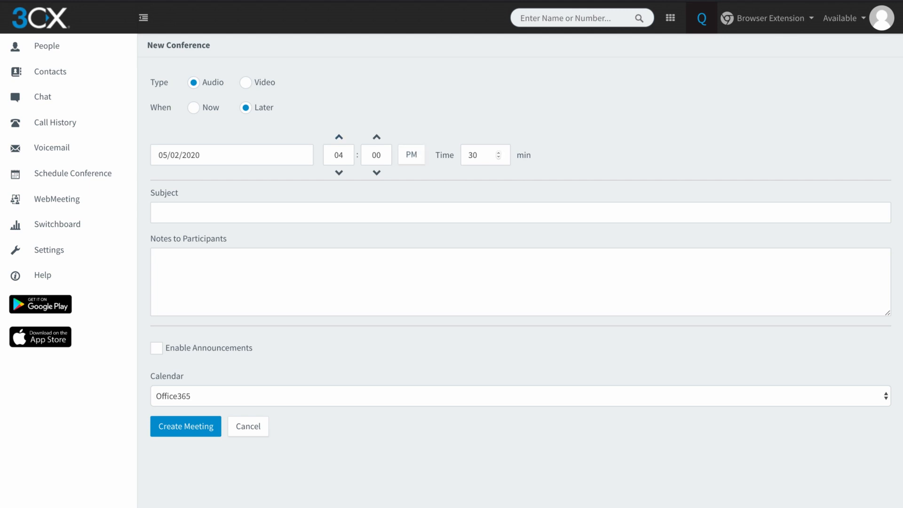
pyautogui.write('Evening Call')
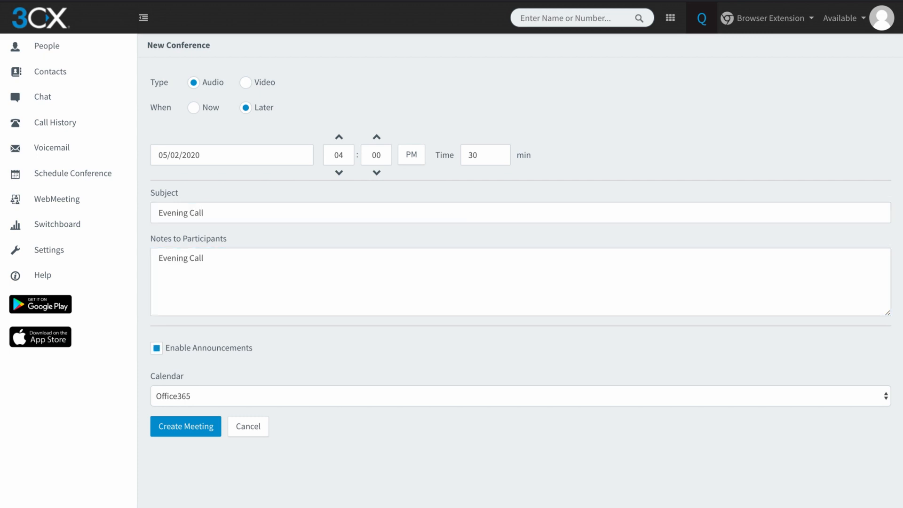
pyautogui.click(519, 396)
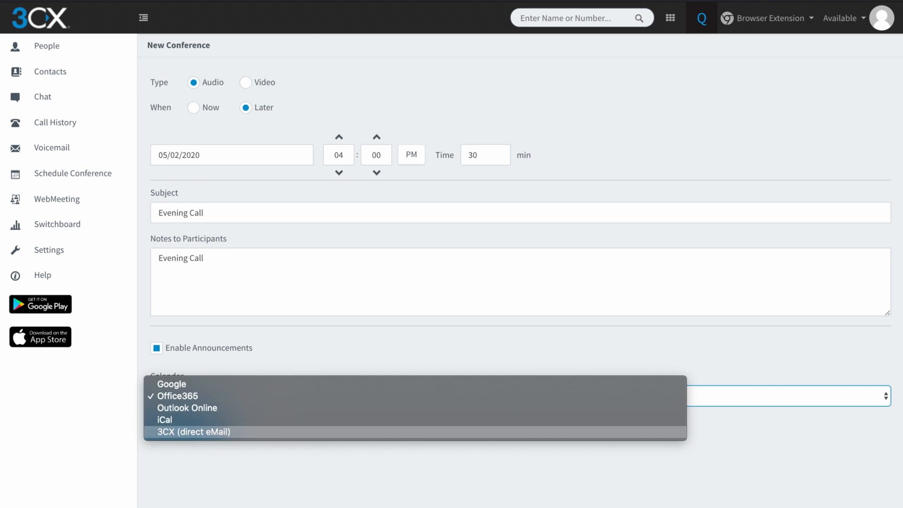
pyautogui.click(192, 432)
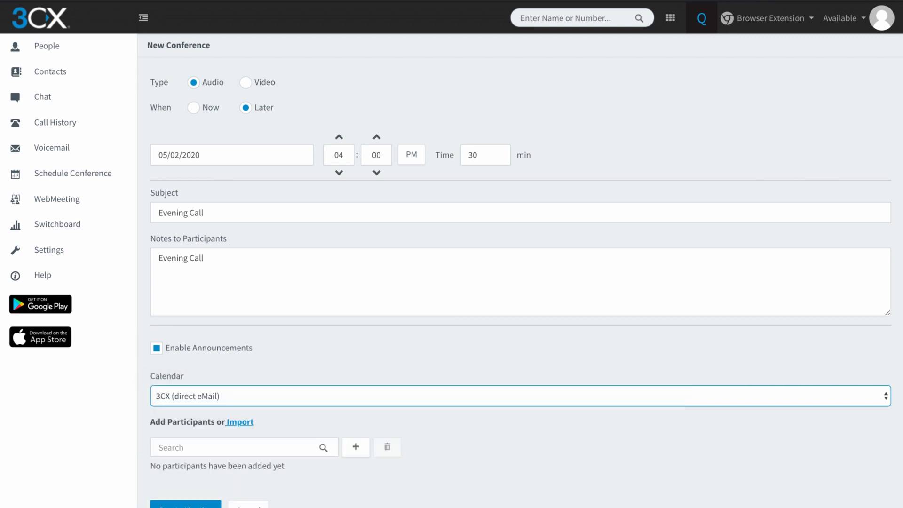
pyautogui.scroll(-3)
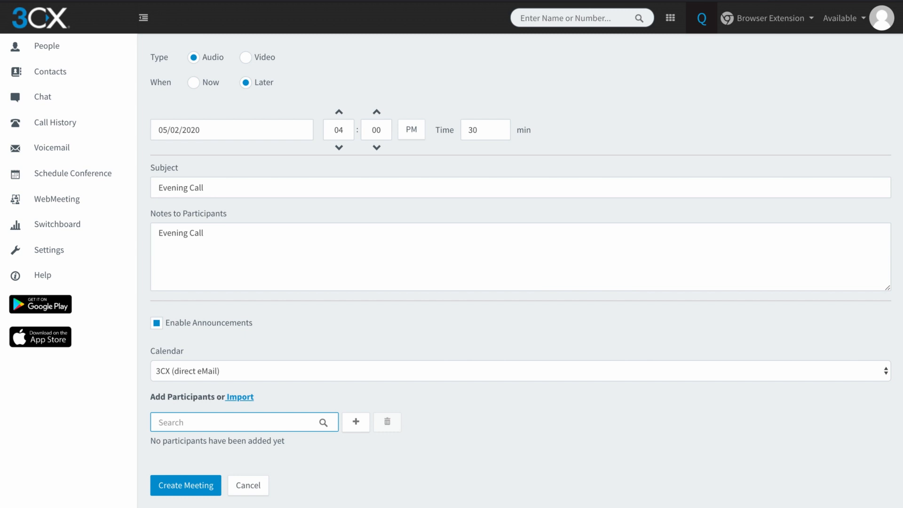
pyautogui.write('2')
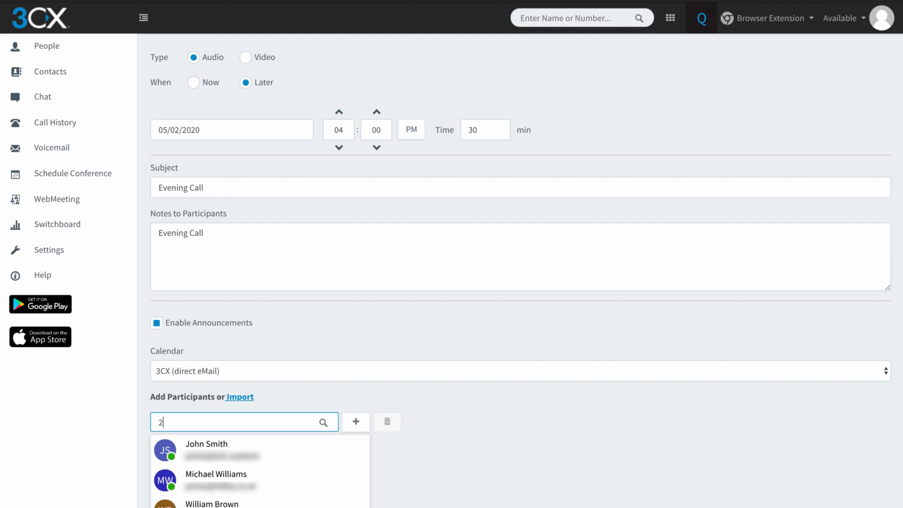
pyautogui.click(217, 481)
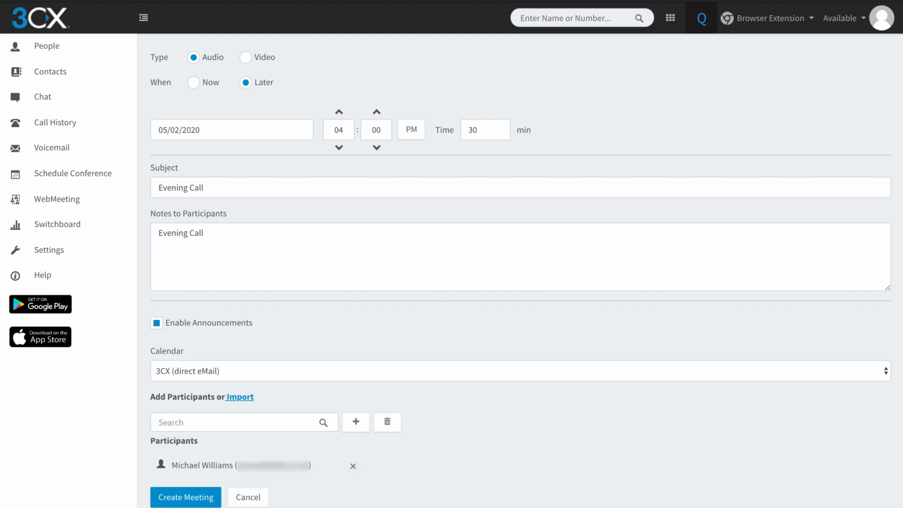
pyautogui.click(243, 423)
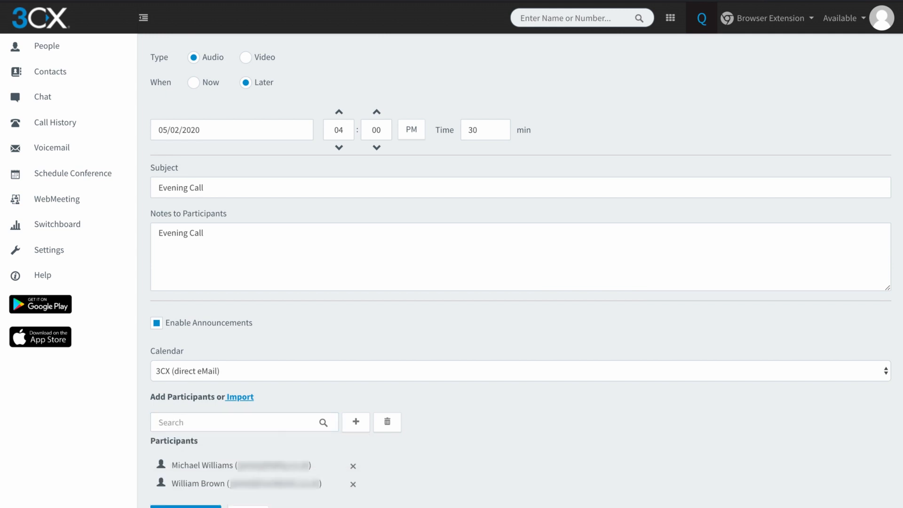
pyautogui.scroll(-3)
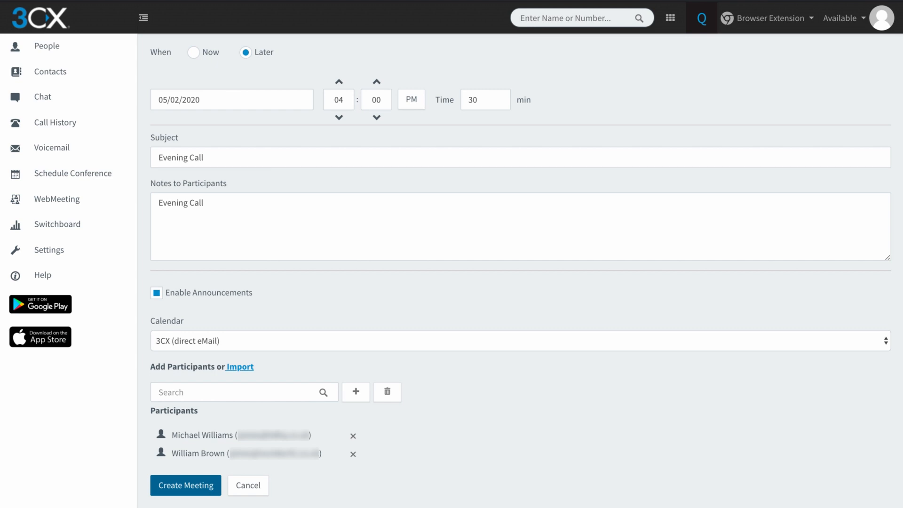
pyautogui.click(185, 486)
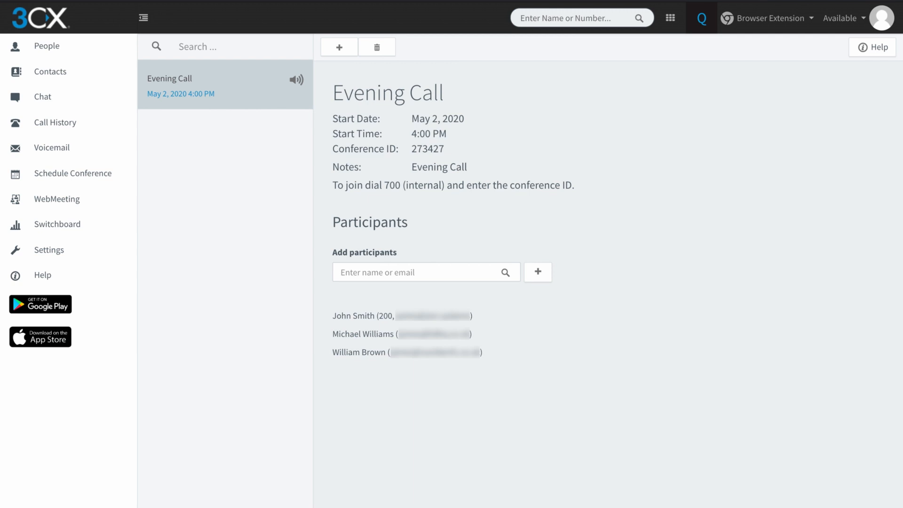